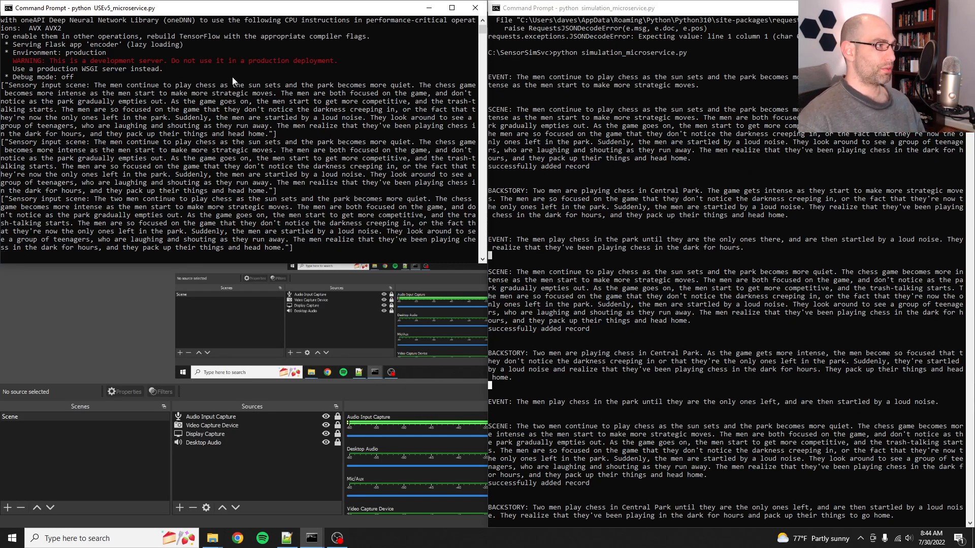
Bring the nexus.py Command Prompt window to the front over OBS.
{"action": "key", "text": "alt+tab"}
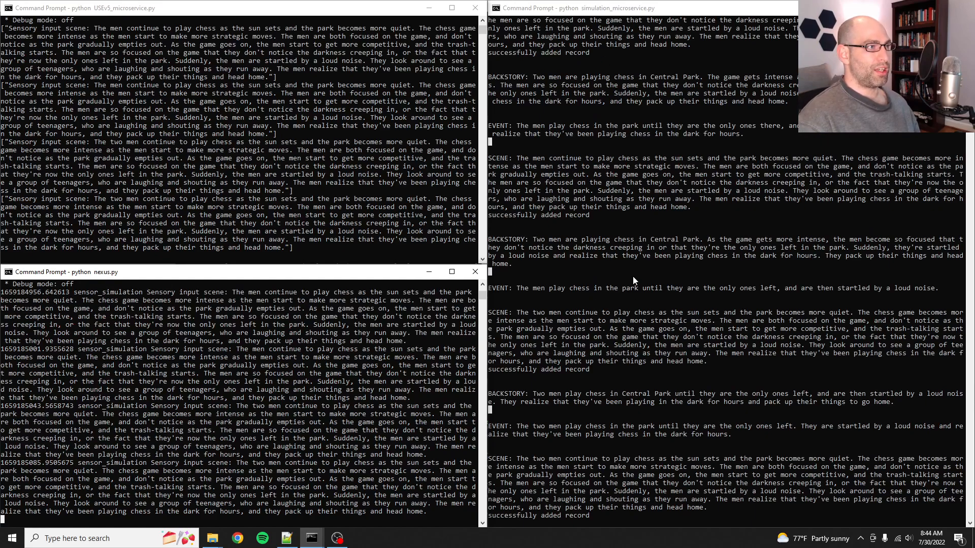
{"action": "mouse_move", "coordinate": [622, 284]}
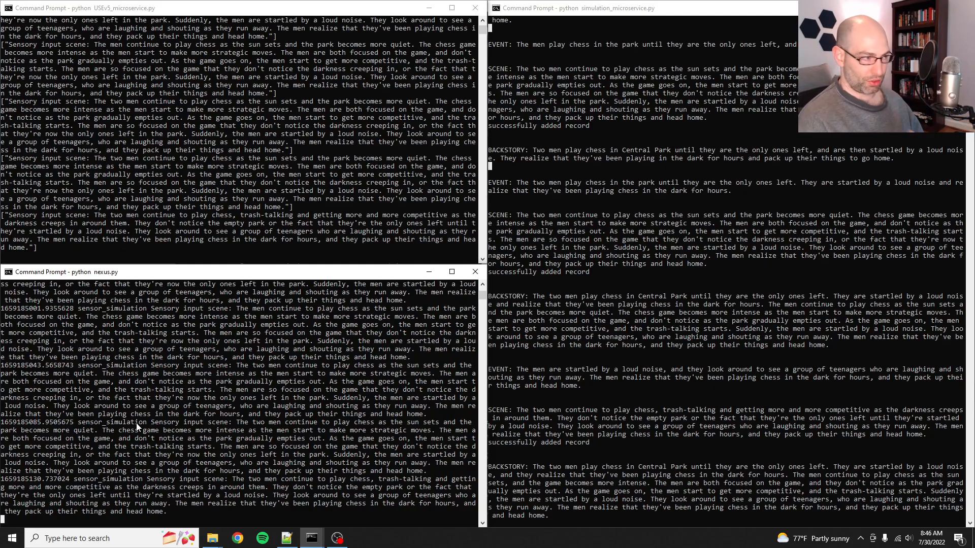
{"action": "mouse_move", "coordinate": [154, 433]}
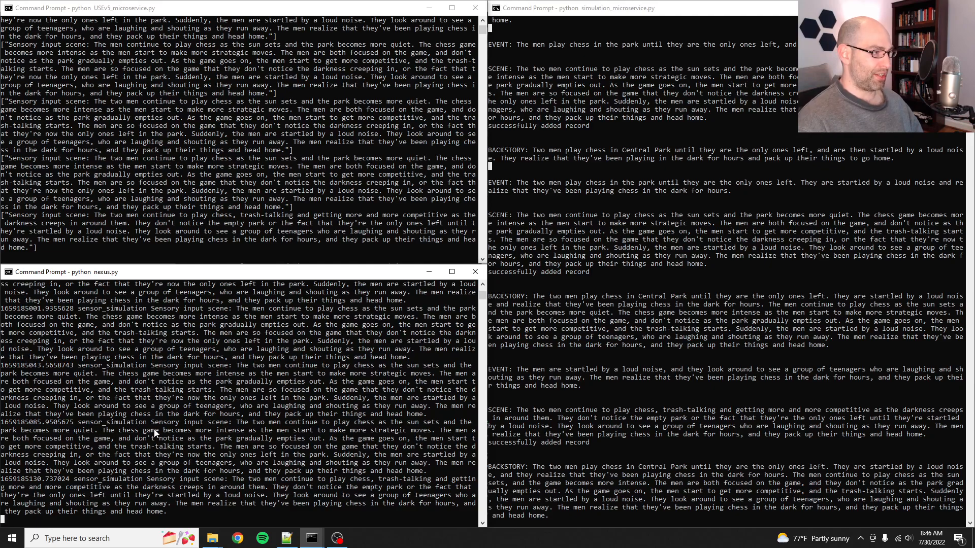
{"action": "mouse_move", "coordinate": [229, 429]}
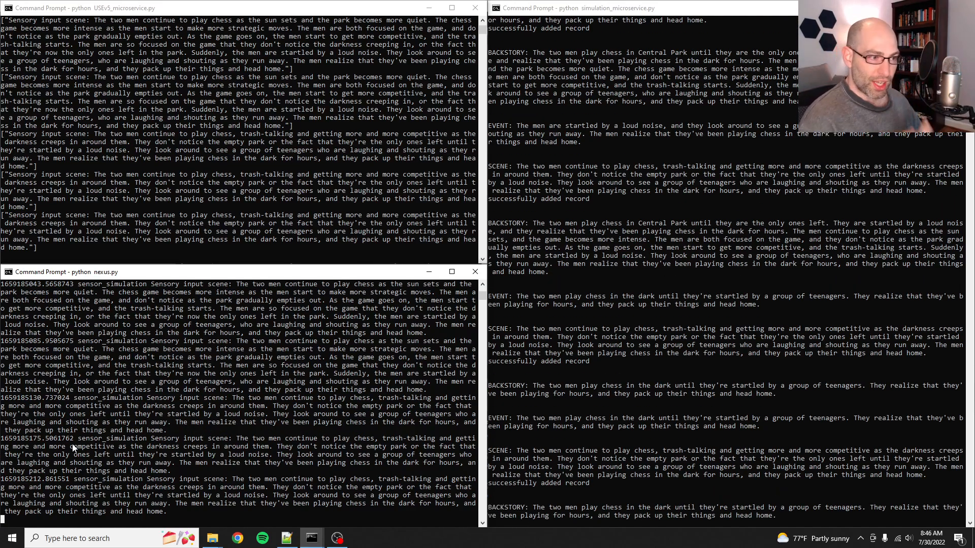
{"action": "mouse_move", "coordinate": [533, 450]}
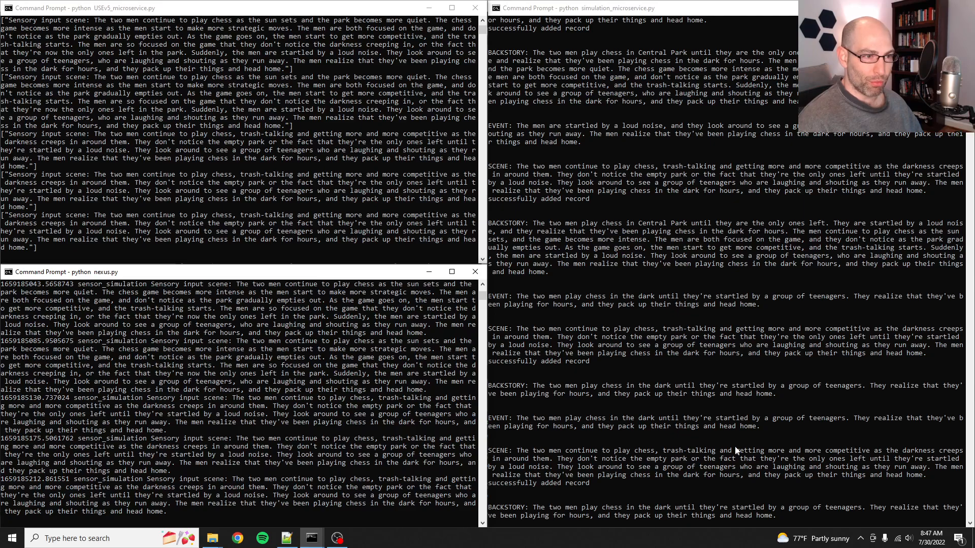
{"action": "mouse_move", "coordinate": [843, 454]}
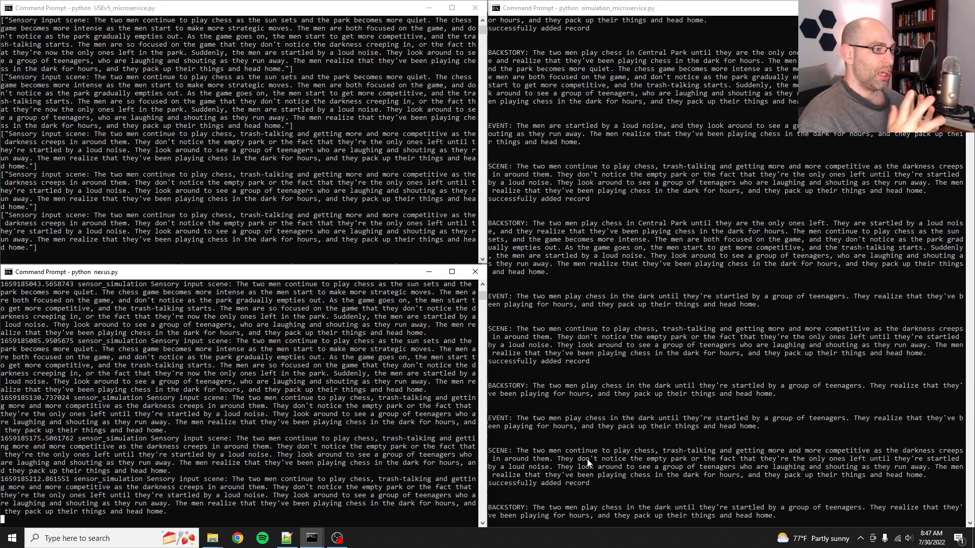
Scroll the console to follow the new eyes-straining low-light scene being logged.
{"action": "scroll", "scroll_direction": "down", "scroll_amount": 3}
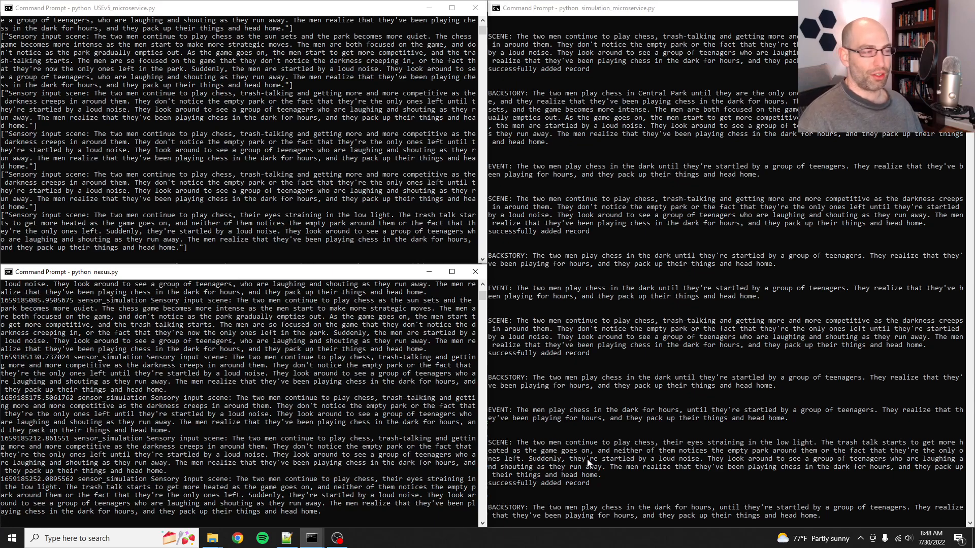
Scroll the consoles to follow the chess-in-the-dark scenes and added records.
{"action": "scroll", "scroll_direction": "down", "scroll_amount": 3}
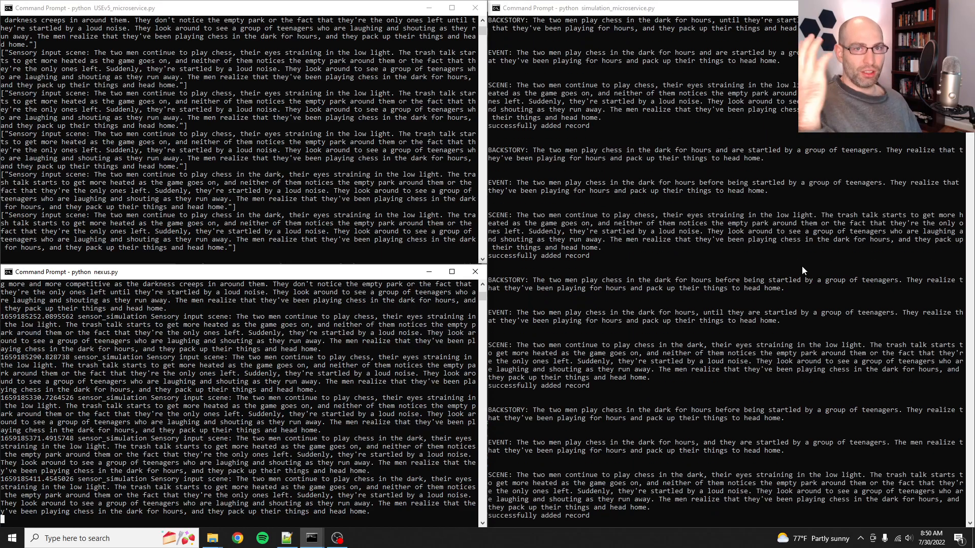
{"action": "scroll", "scroll_direction": "down", "scroll_amount": 3}
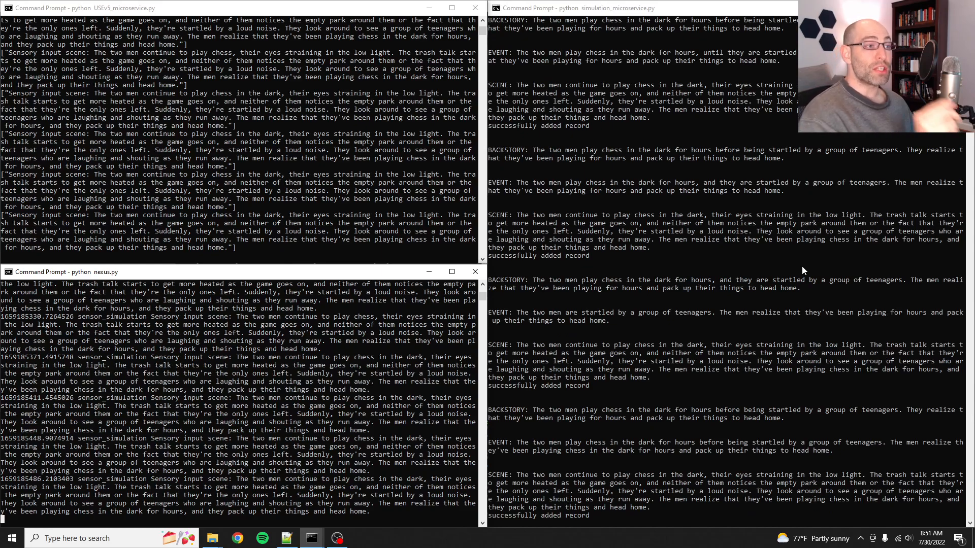
Scroll the console to review the teenagers-startling-the-players records being added.
{"action": "scroll", "scroll_direction": "down", "scroll_amount": 3}
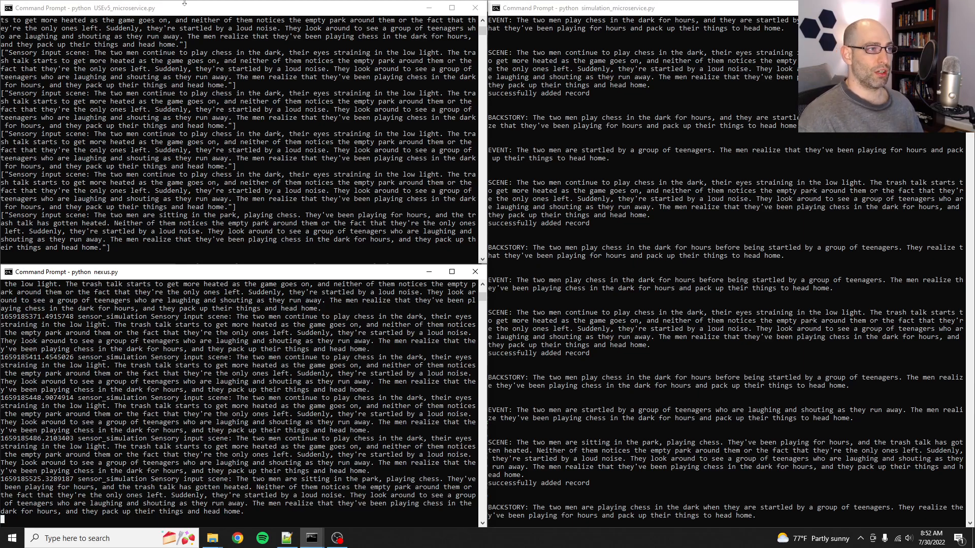
Scroll the console to review the only-ones-left-in-the-park backstory records.
{"action": "scroll", "scroll_direction": "down", "scroll_amount": 3}
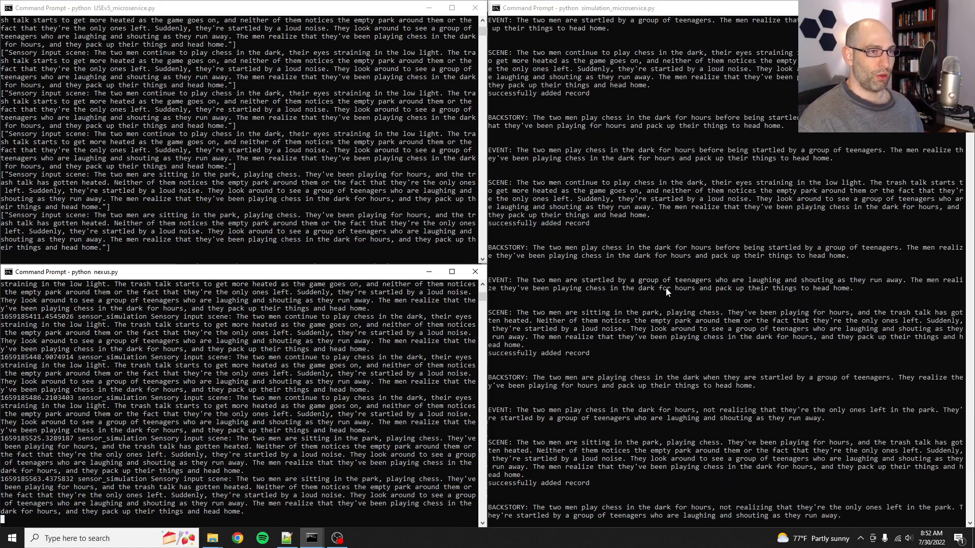
{"action": "mouse_move", "coordinate": [667, 292]}
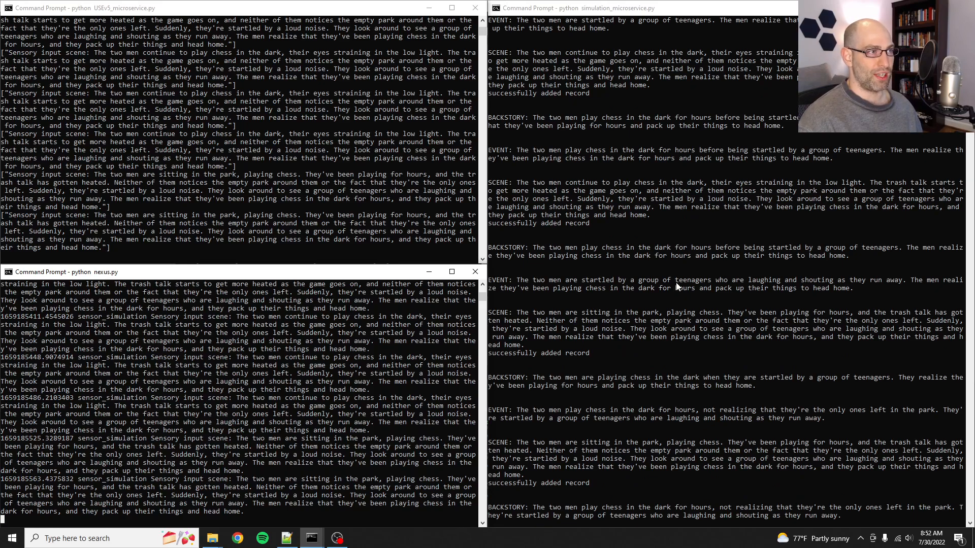
{"action": "mouse_move", "coordinate": [563, 386]}
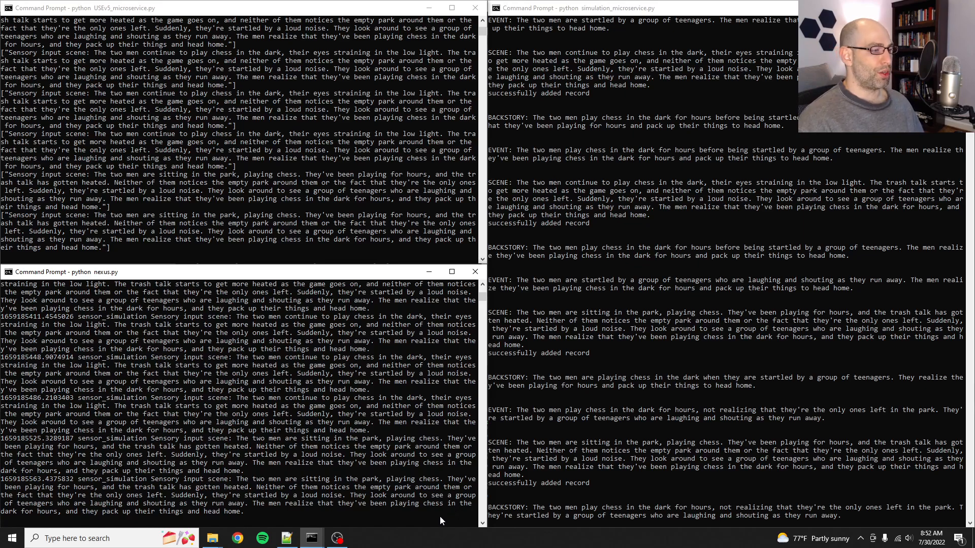
{"action": "mouse_move", "coordinate": [336, 539]}
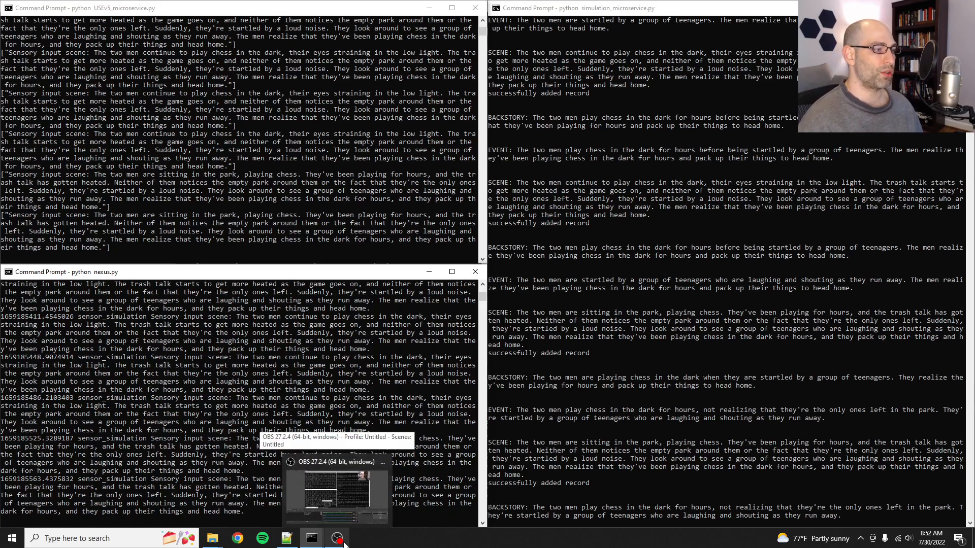